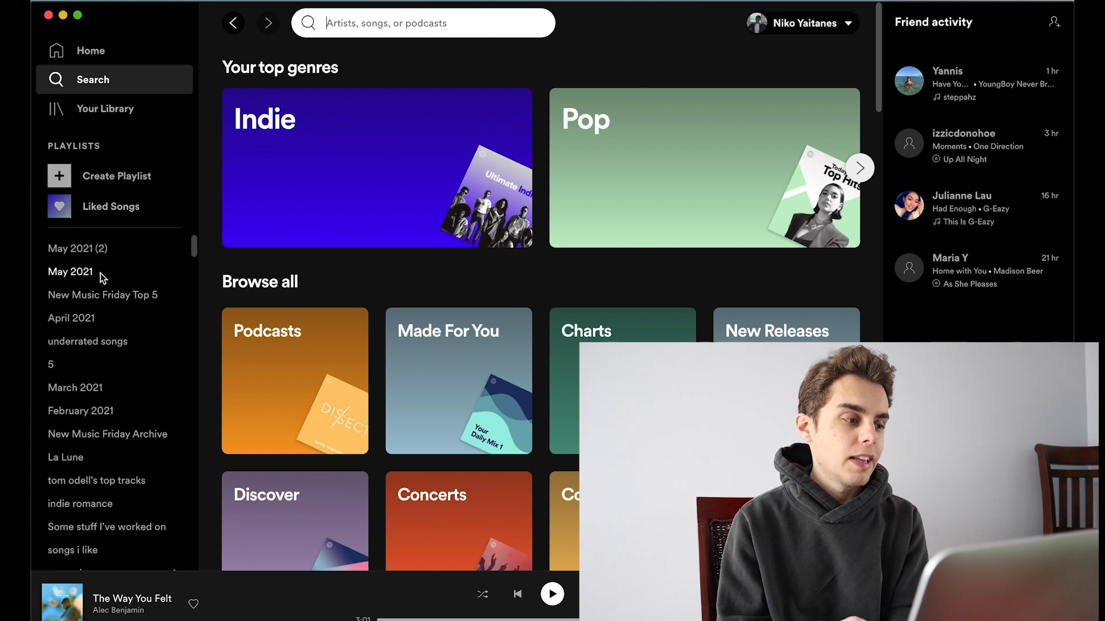
Step: Open the May 2021 playlist and bring up its more-actions menu
left_click(70, 272)
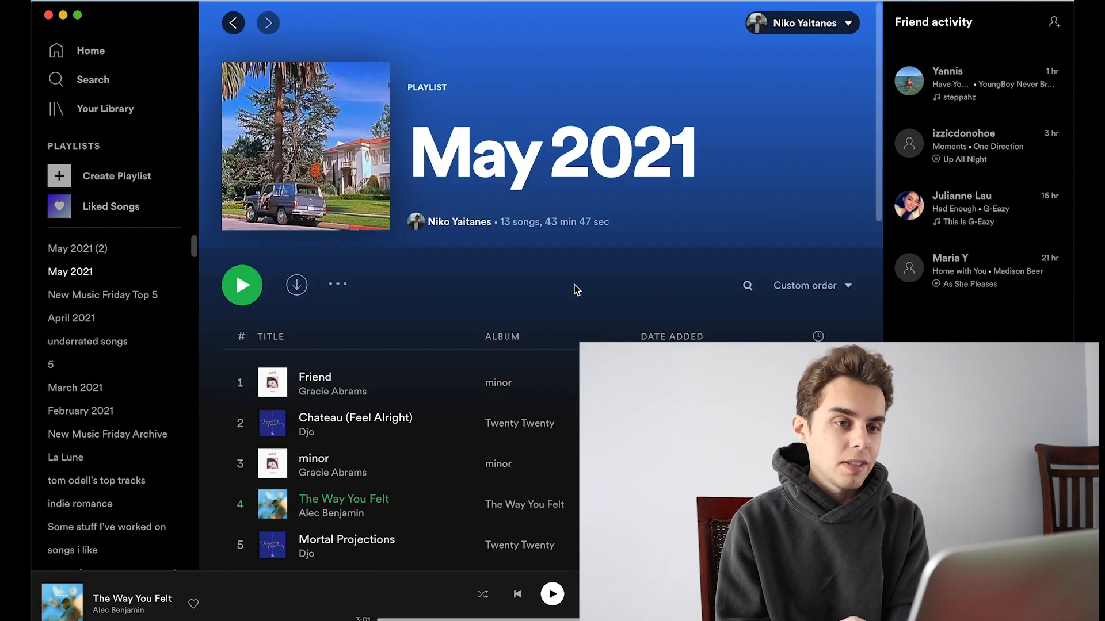
scroll("down", 3)
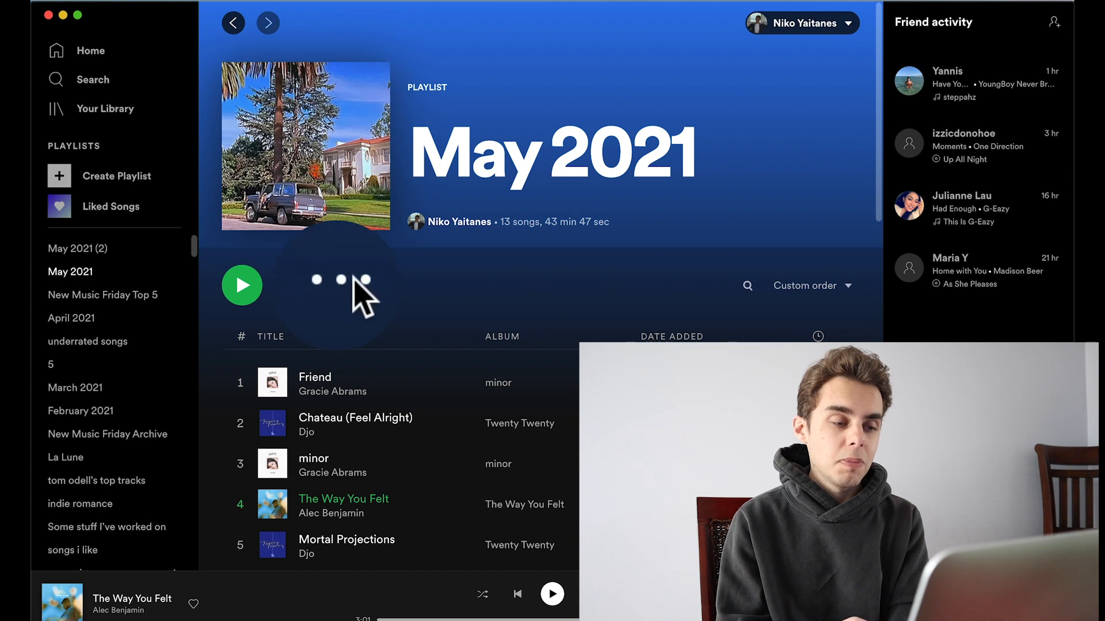
left_click(340, 285)
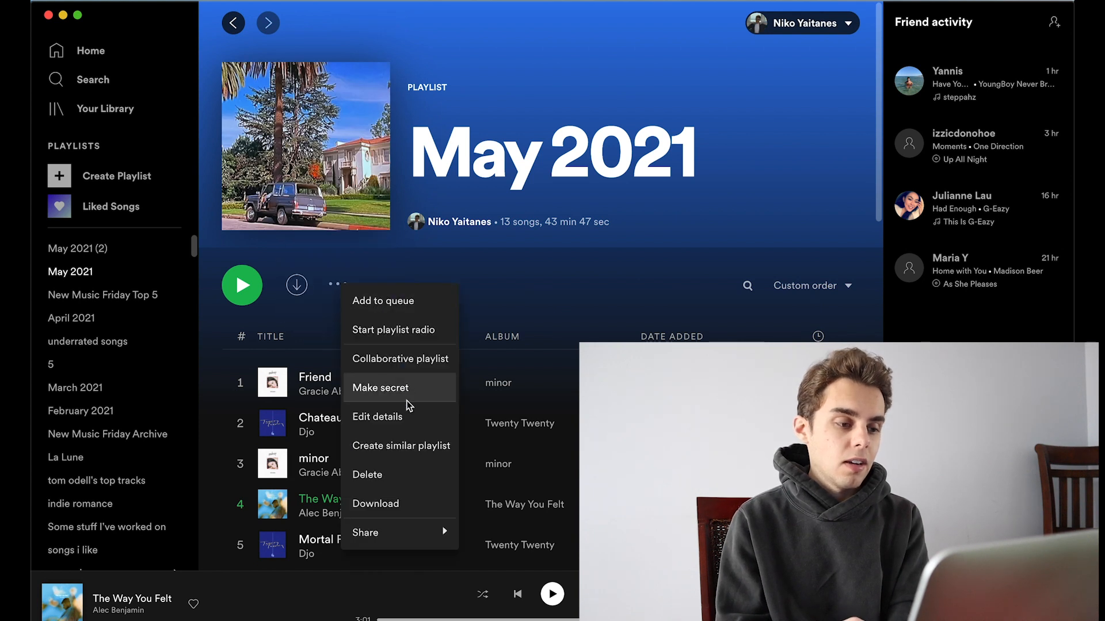
mouse_move(377, 416)
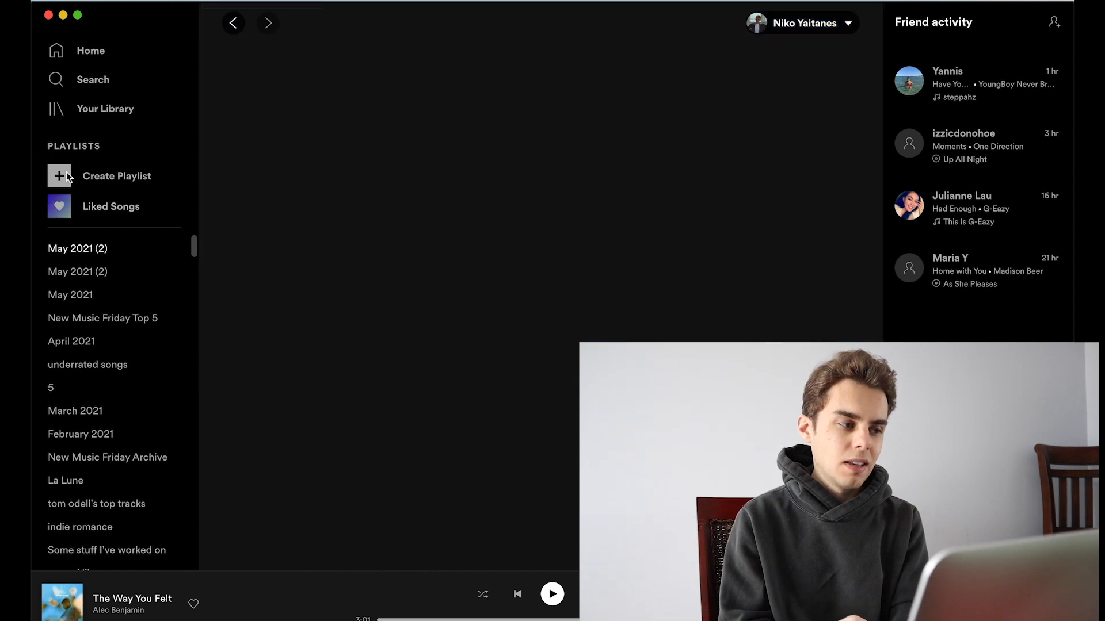
Step: Open the newly created May 2021 (2) playlist and look through its 11 similar songs
left_click(77, 248)
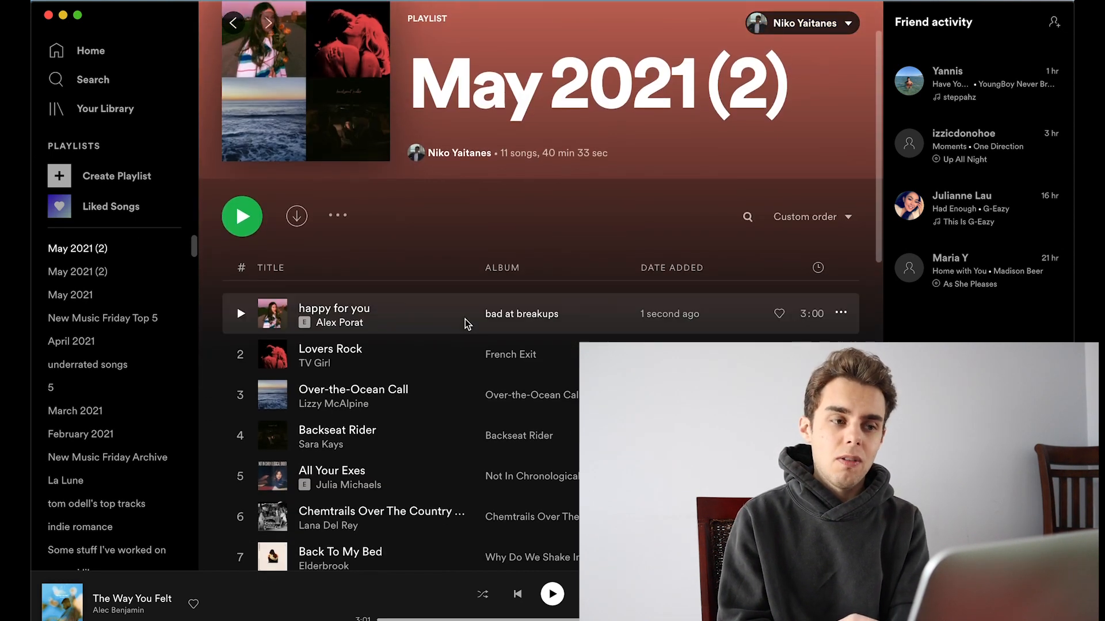
scroll("down", 3)
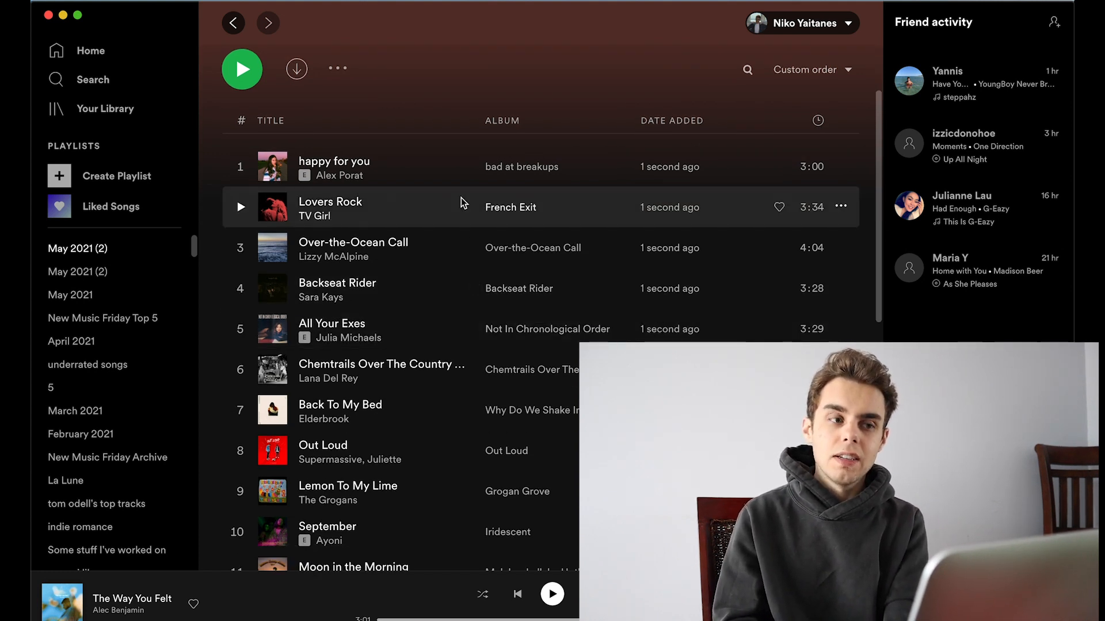
scroll("down", 3)
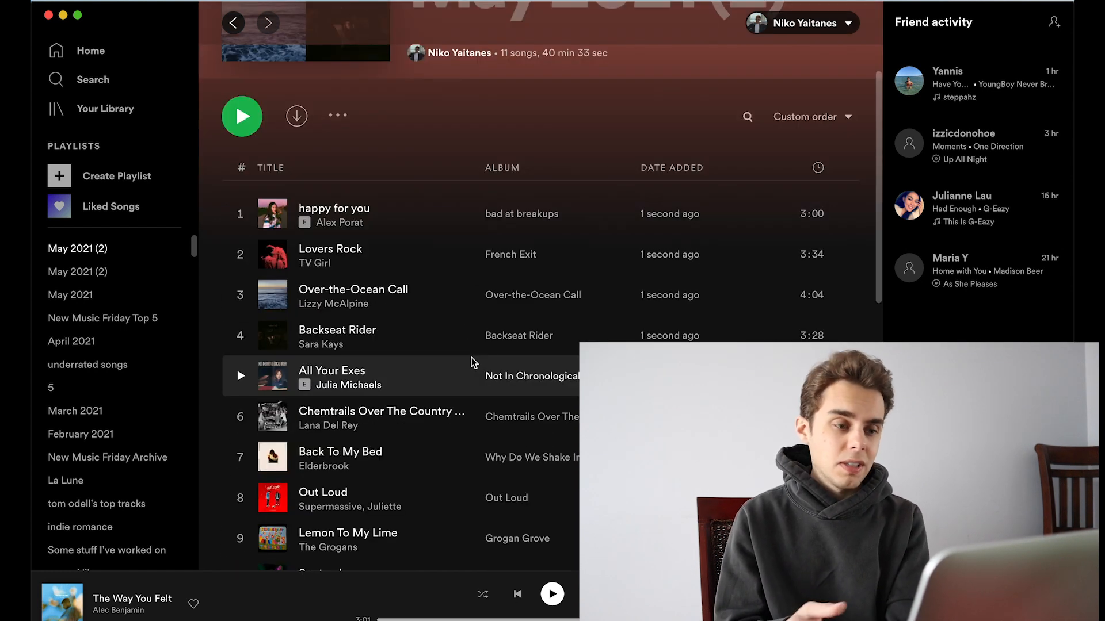
scroll("down", 3)
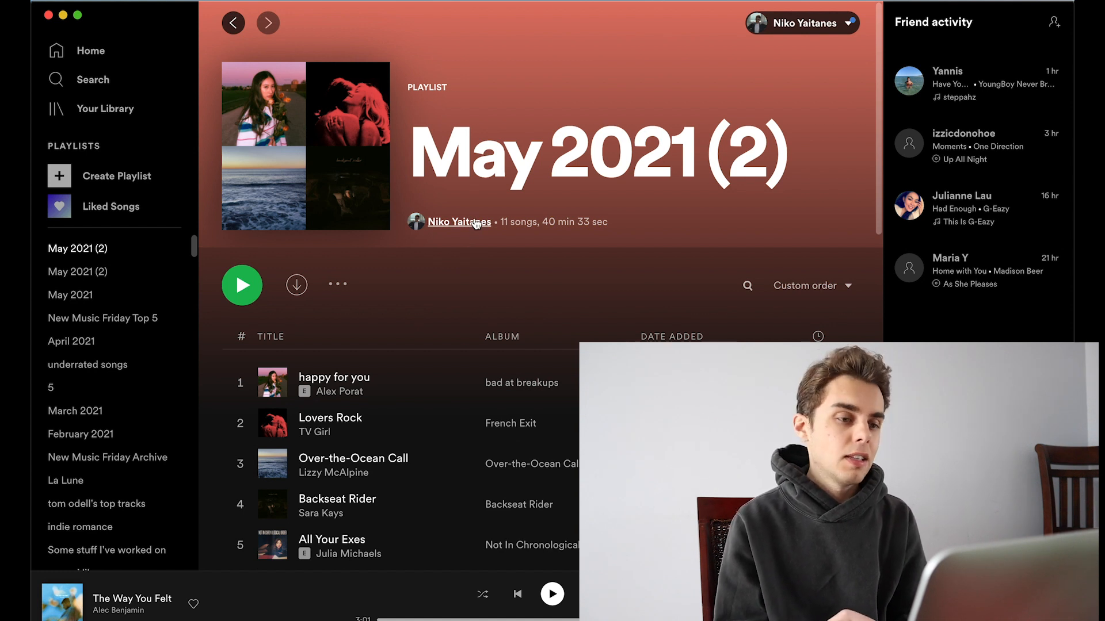
Step: Go to your own profile page and scroll to the Top artists this month grid
left_click(457, 222)
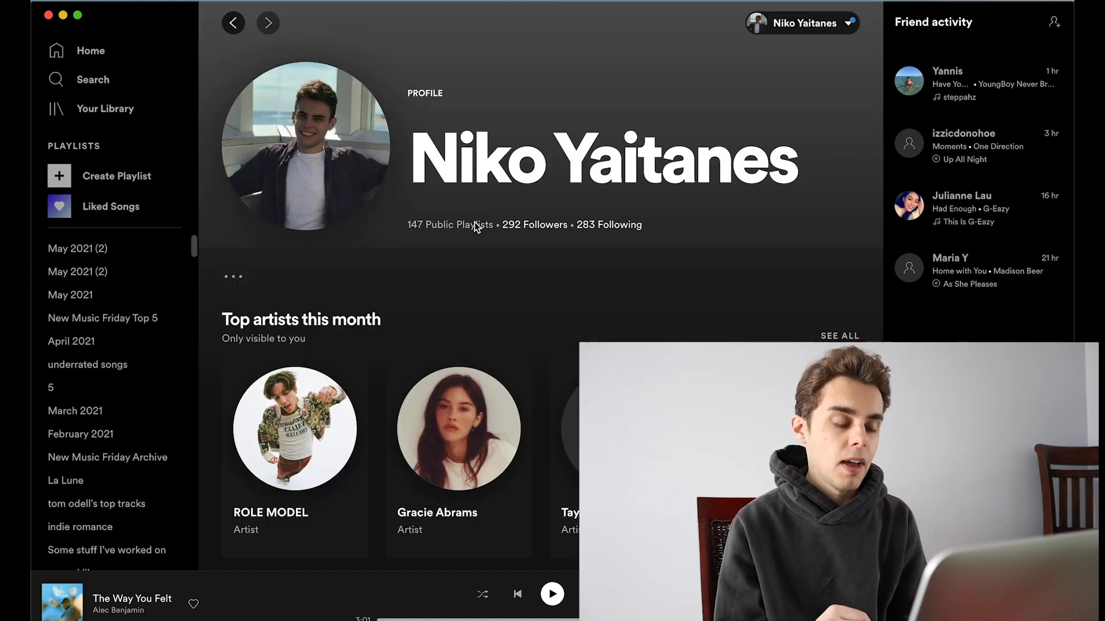
scroll("down", 3)
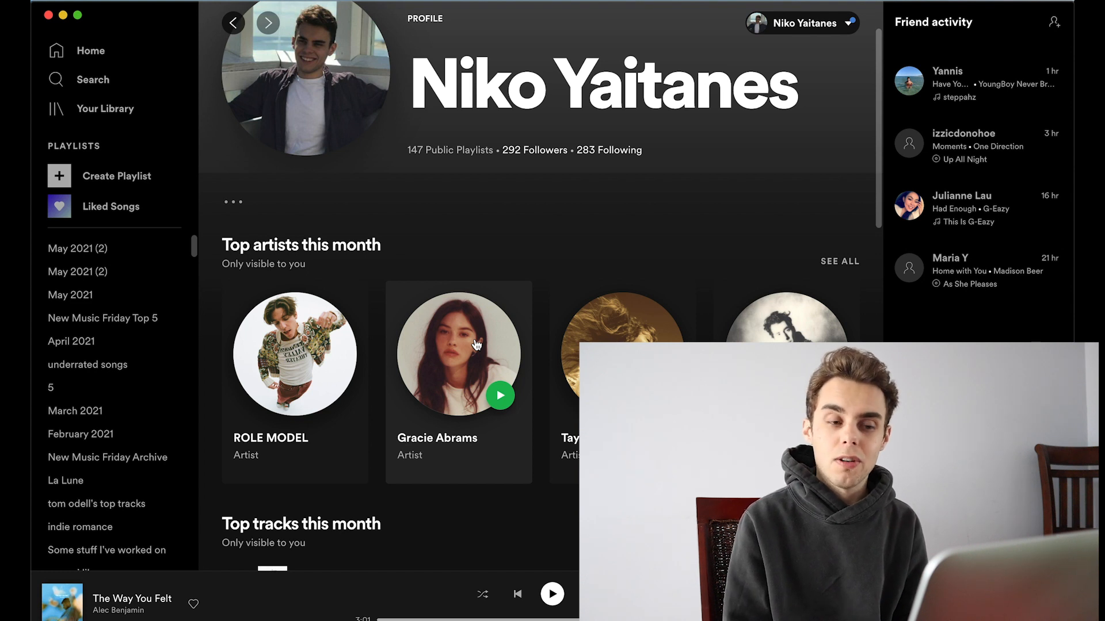
scroll("down", 3)
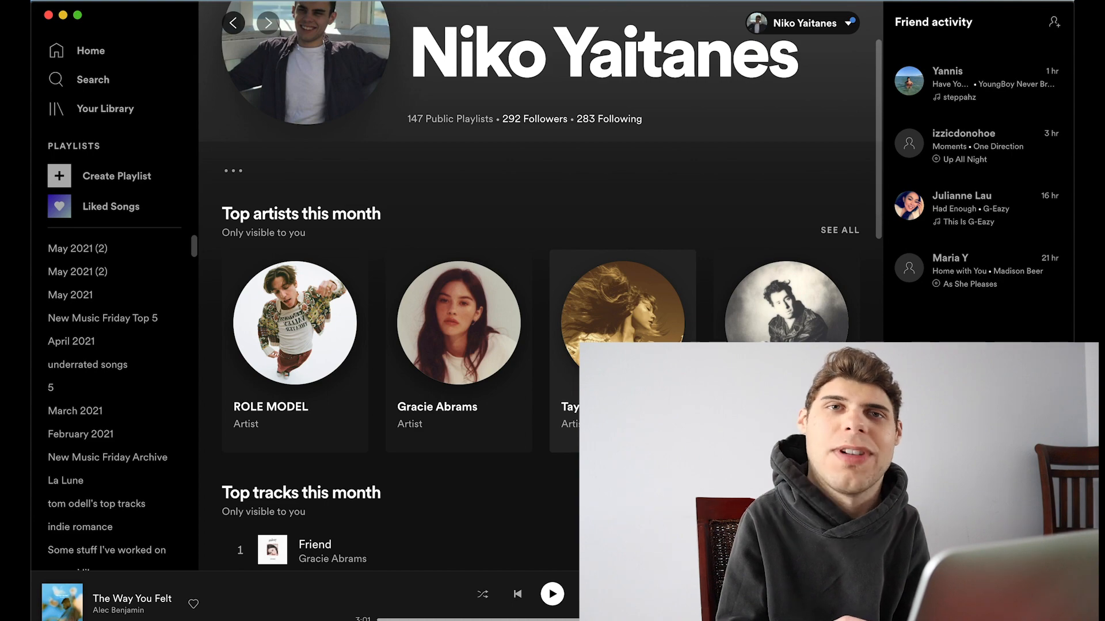
scroll("down", 3)
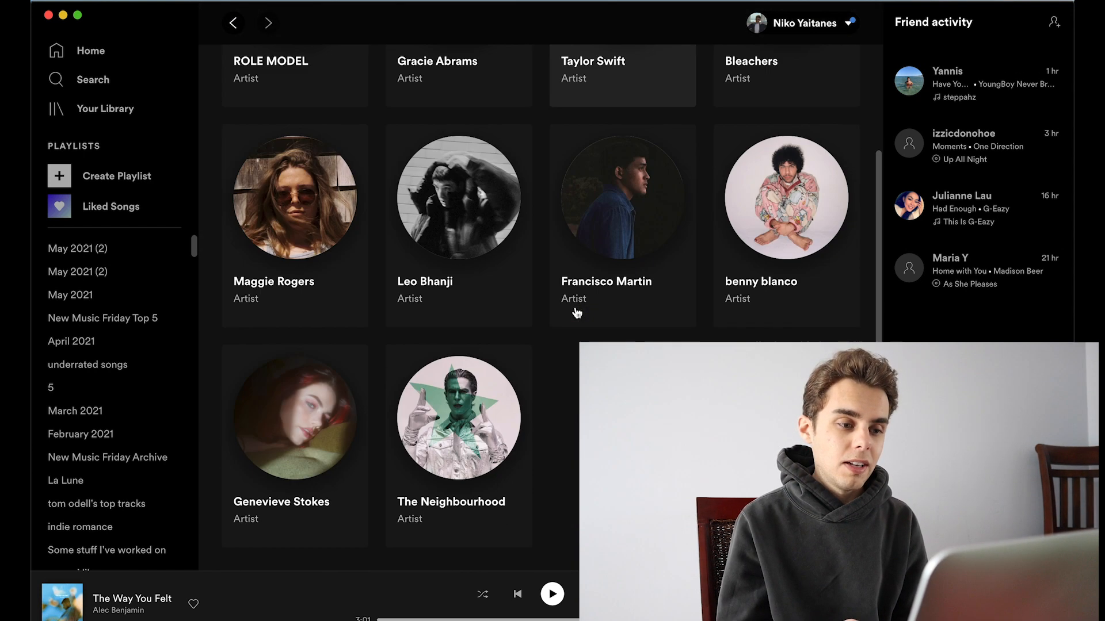
Step: Scroll through the full top-artists grid and down to this month's top tracks on the profile
scroll("down", 3)
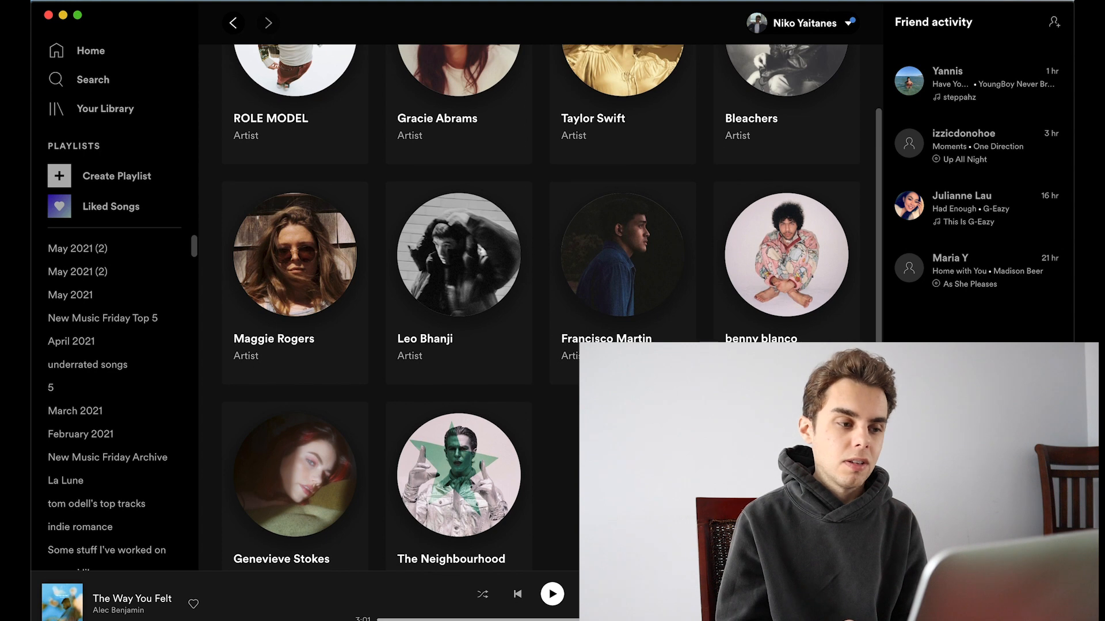
scroll("down", 3)
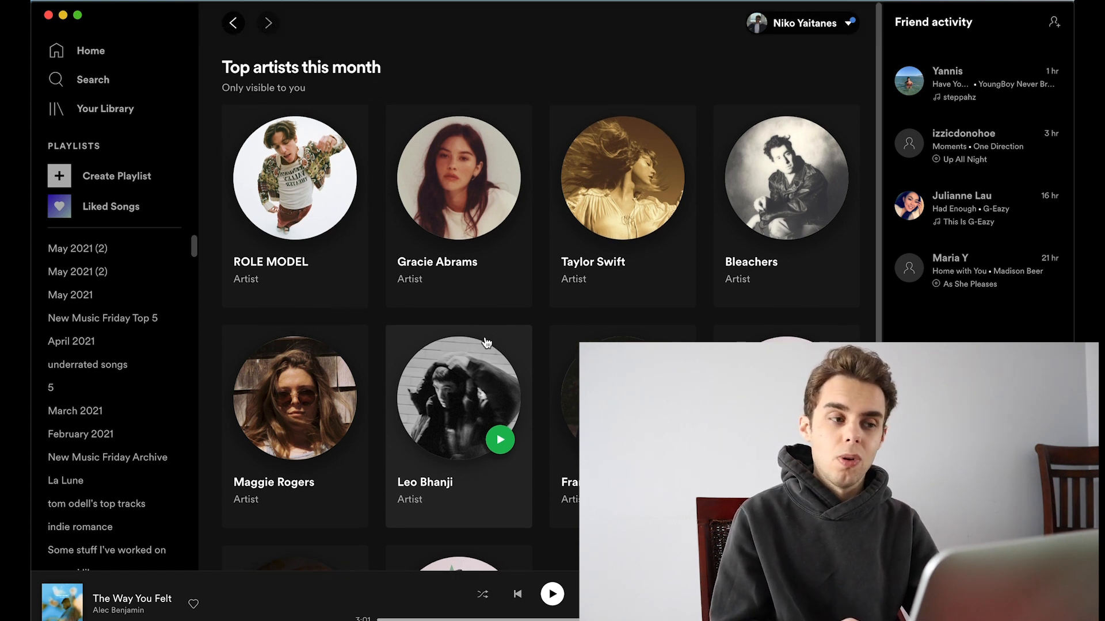
scroll("down", 3)
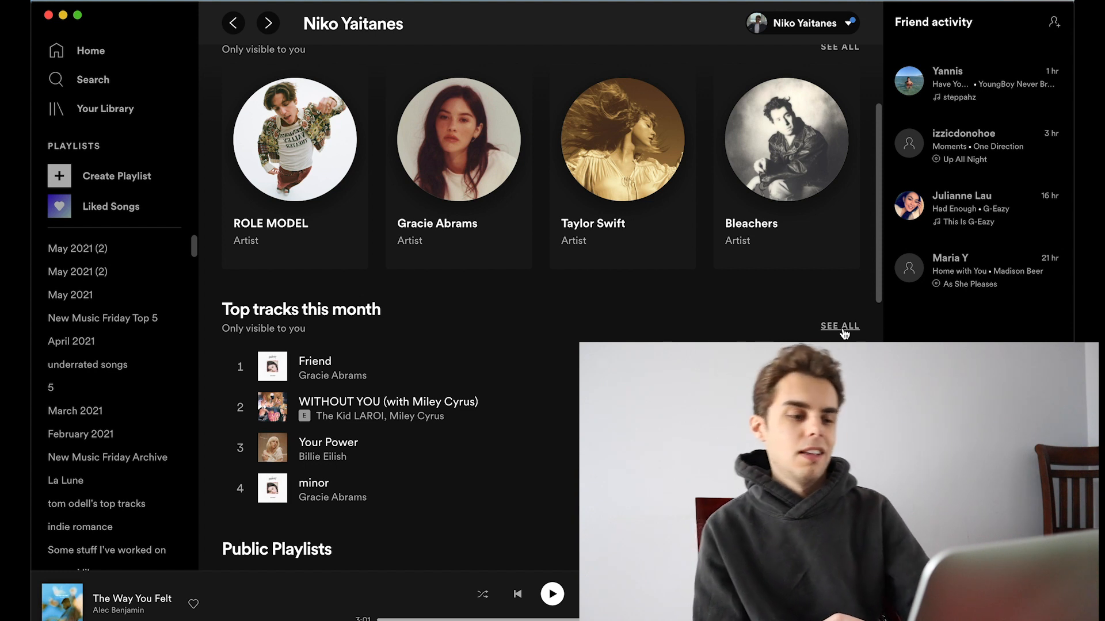
Step: Show the full top-tracks list and scroll through it toward the Swimming Lessons album
left_click(839, 325)
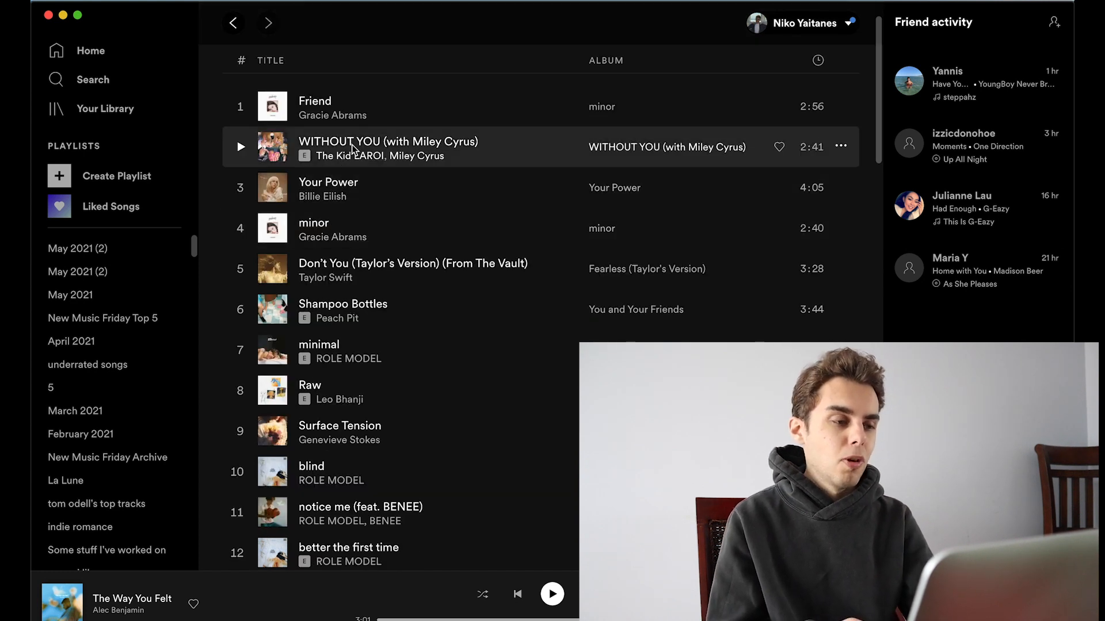
mouse_move(366, 188)
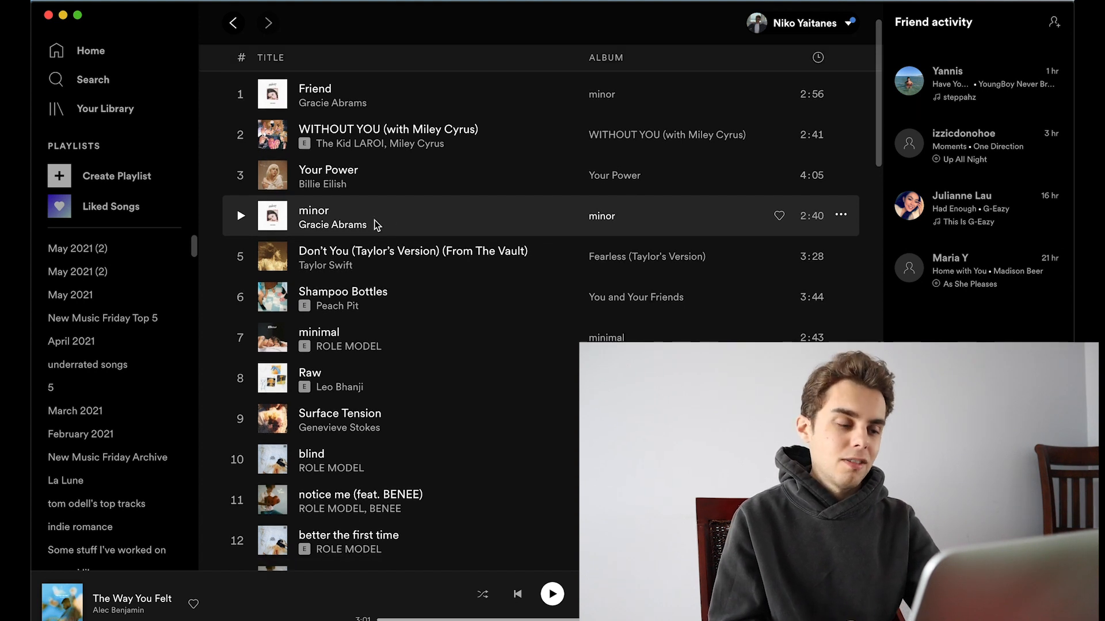
mouse_move(388, 232)
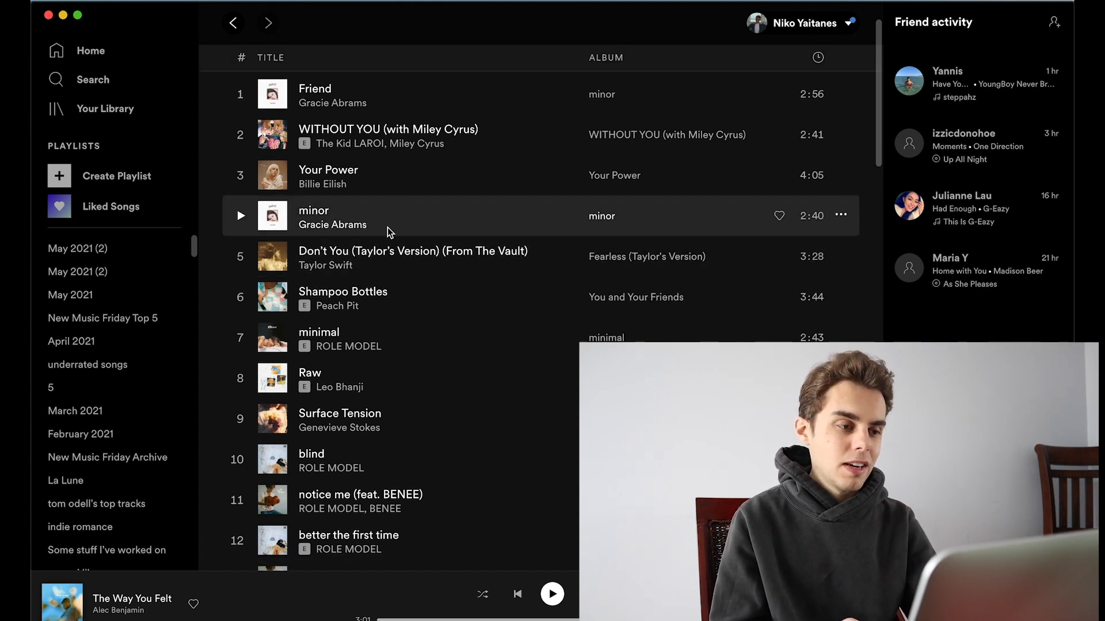
scroll("down", 3)
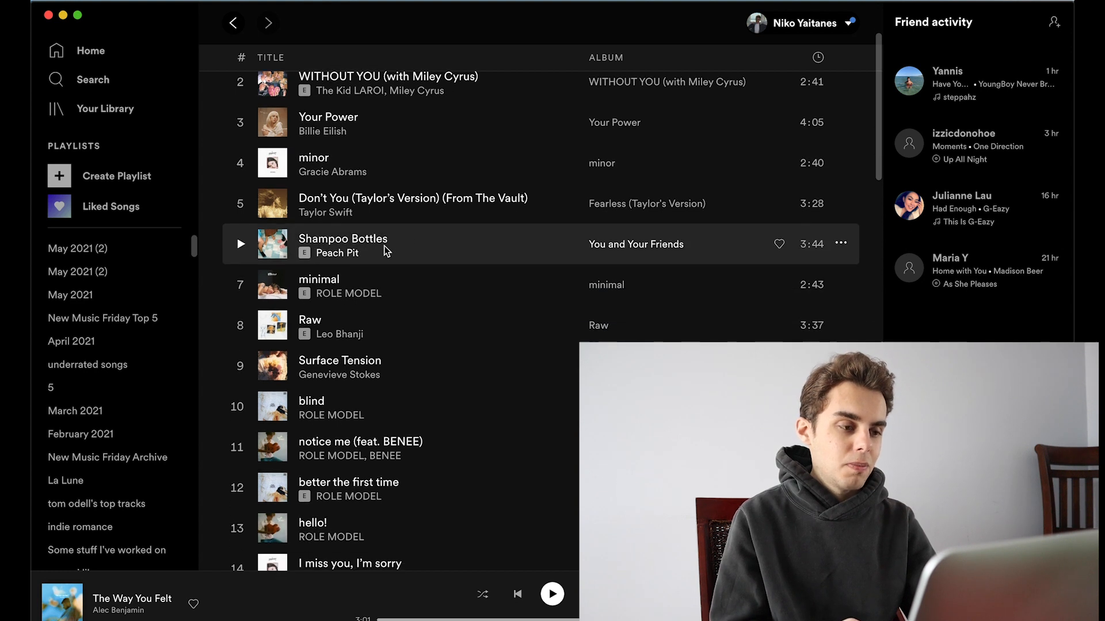
scroll("down", 3)
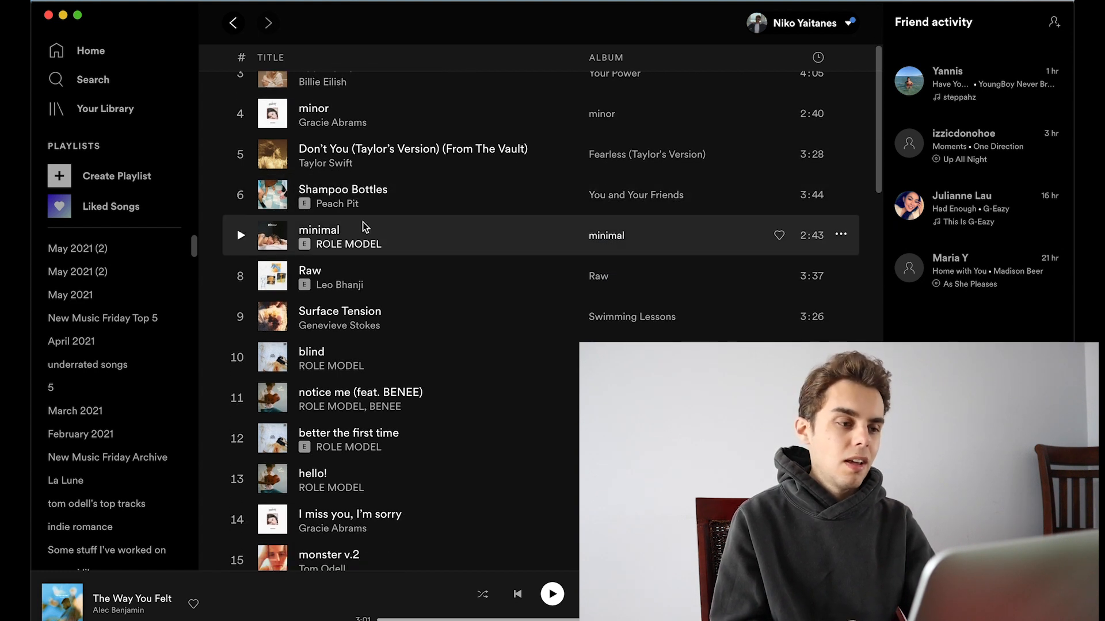
scroll("down", 3)
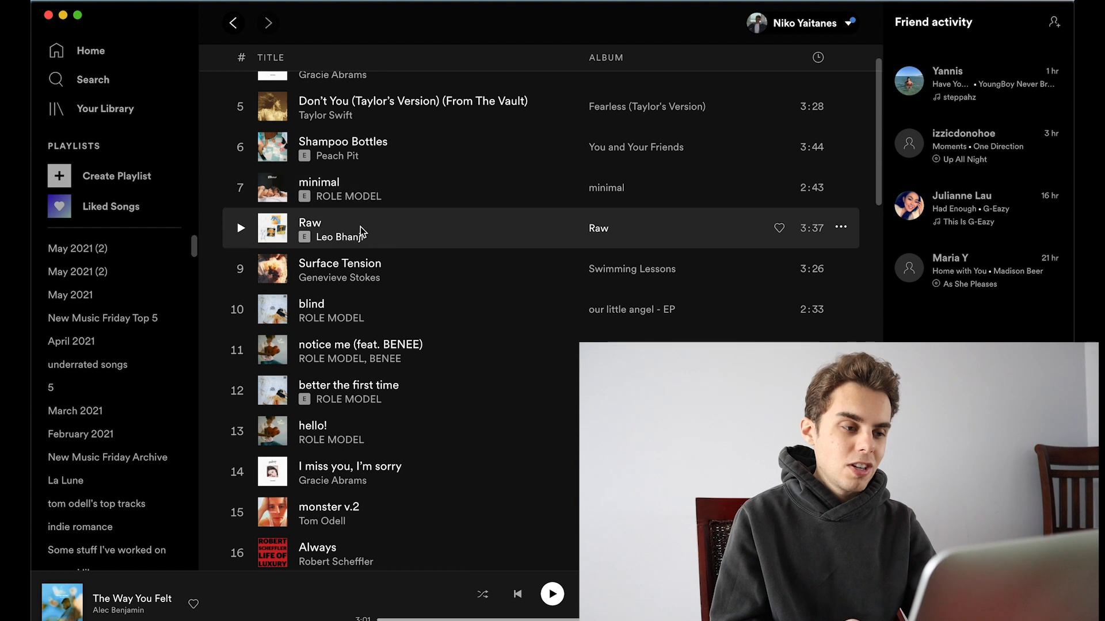
scroll("down", 3)
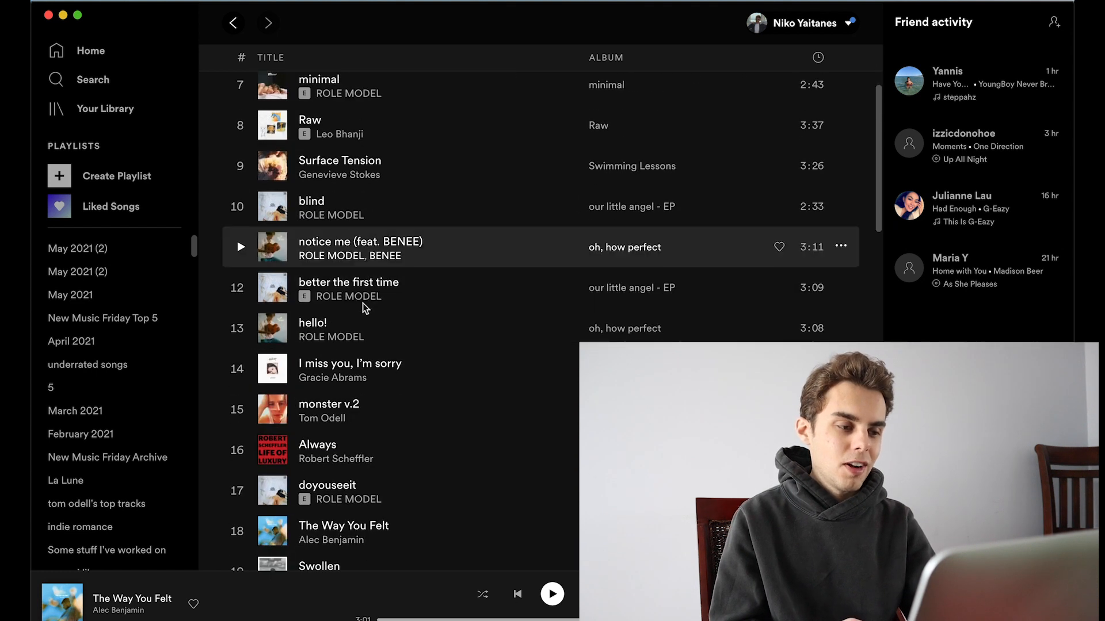
scroll("down", 3)
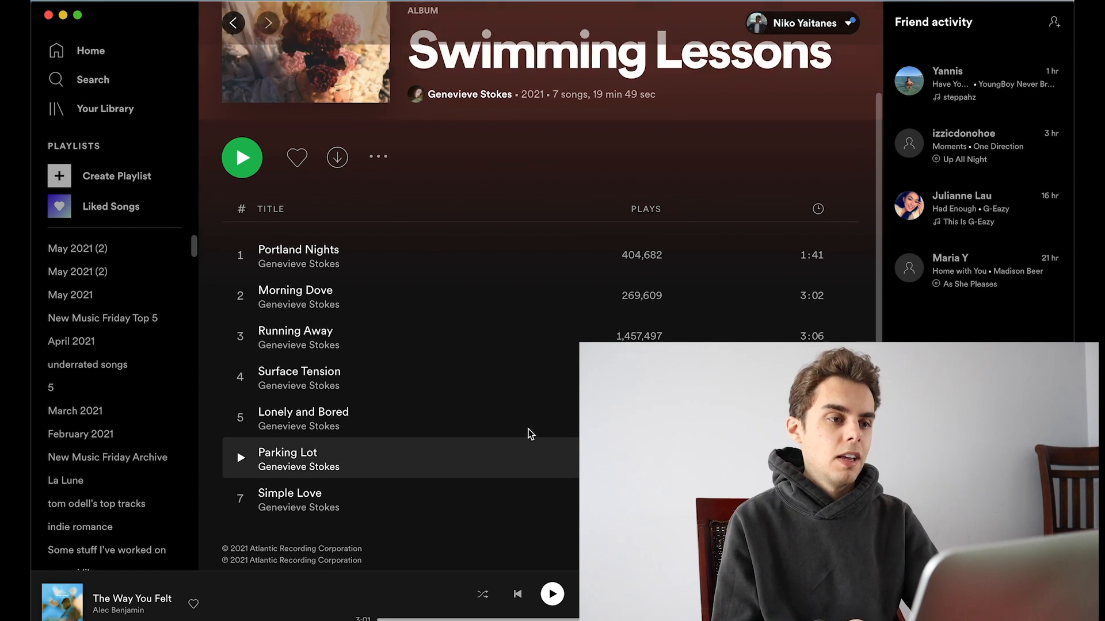
scroll("down", 3)
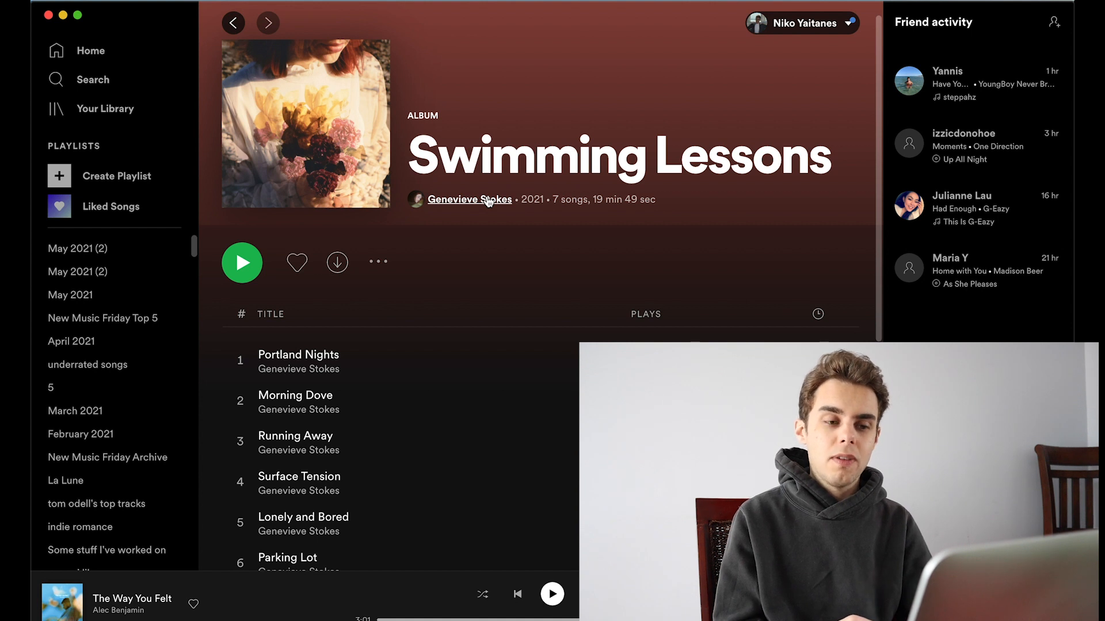
left_click(470, 199)
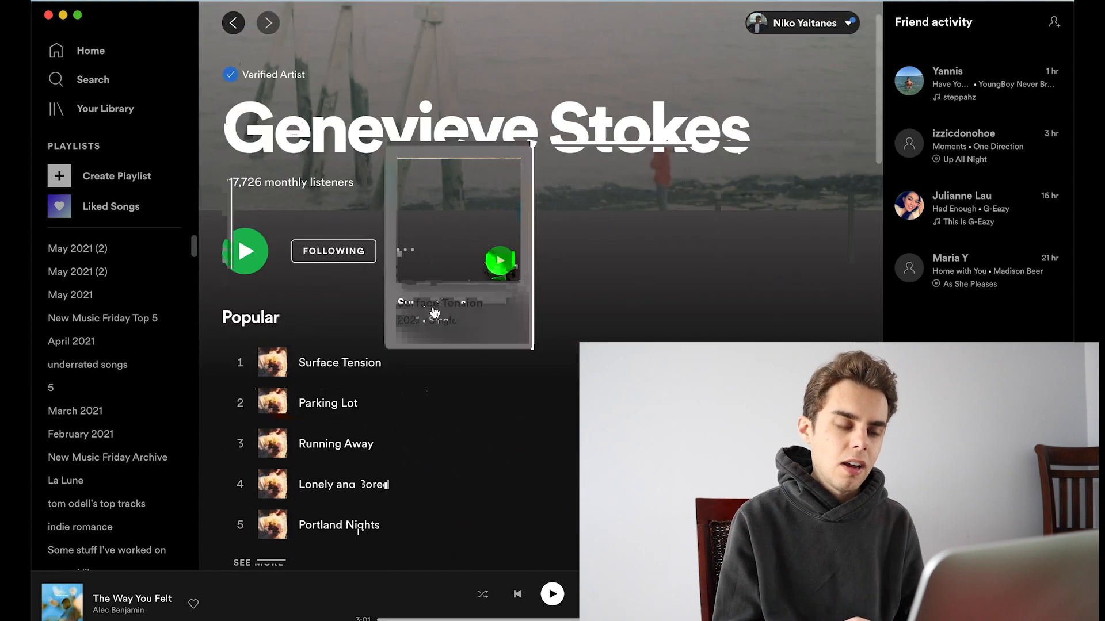
left_click(339, 362)
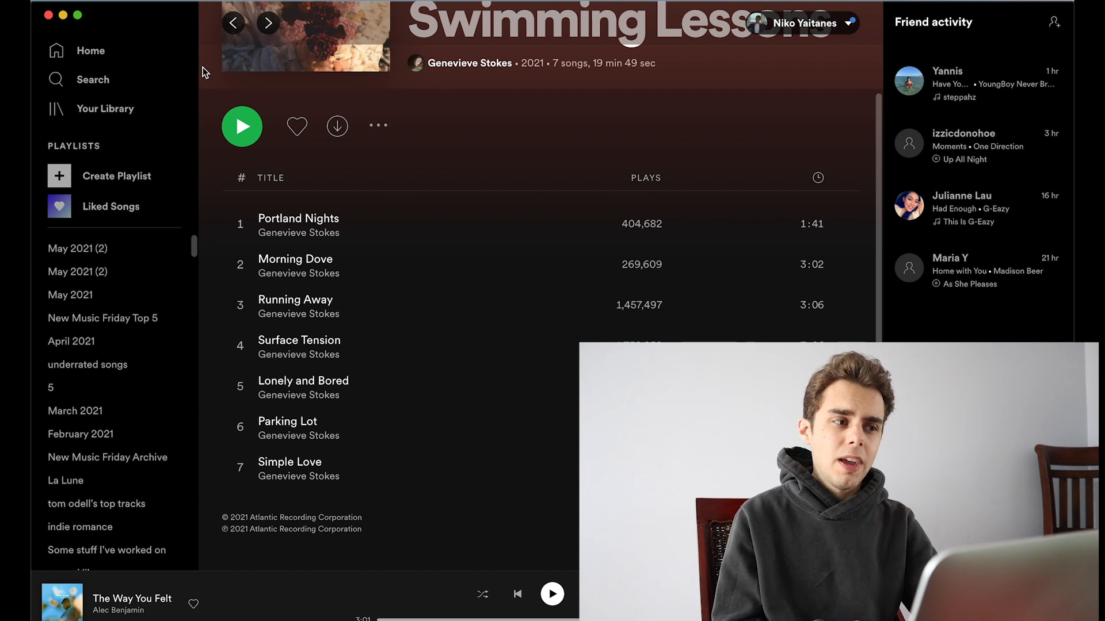
mouse_move(233, 23)
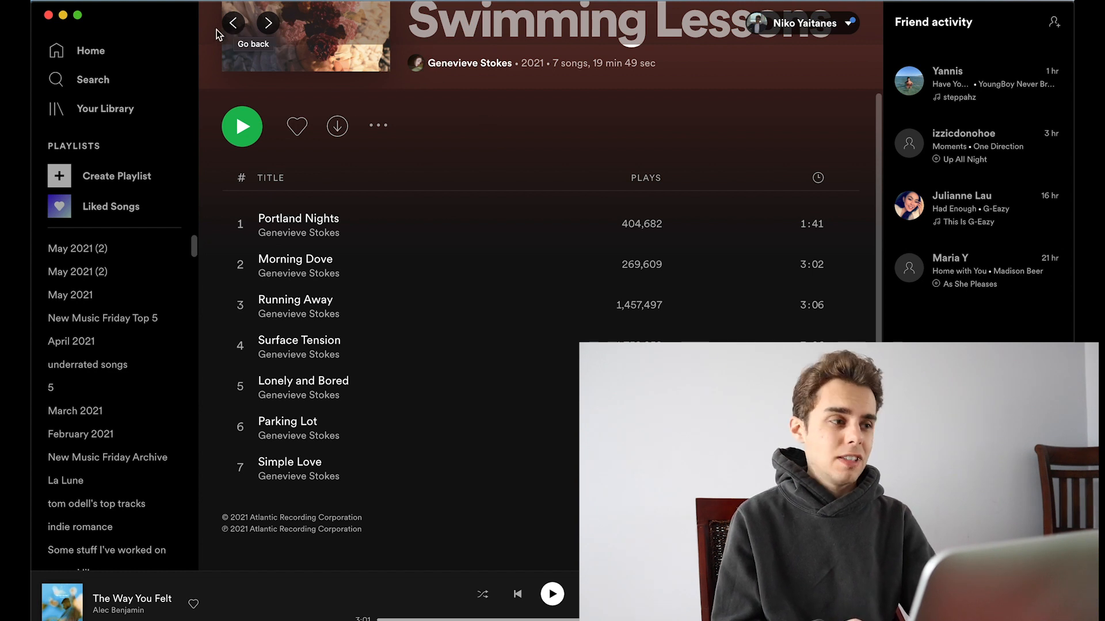
Step: Search for the artist 'nick cianci', then return to the May 2021 playlist
left_click(92, 79)
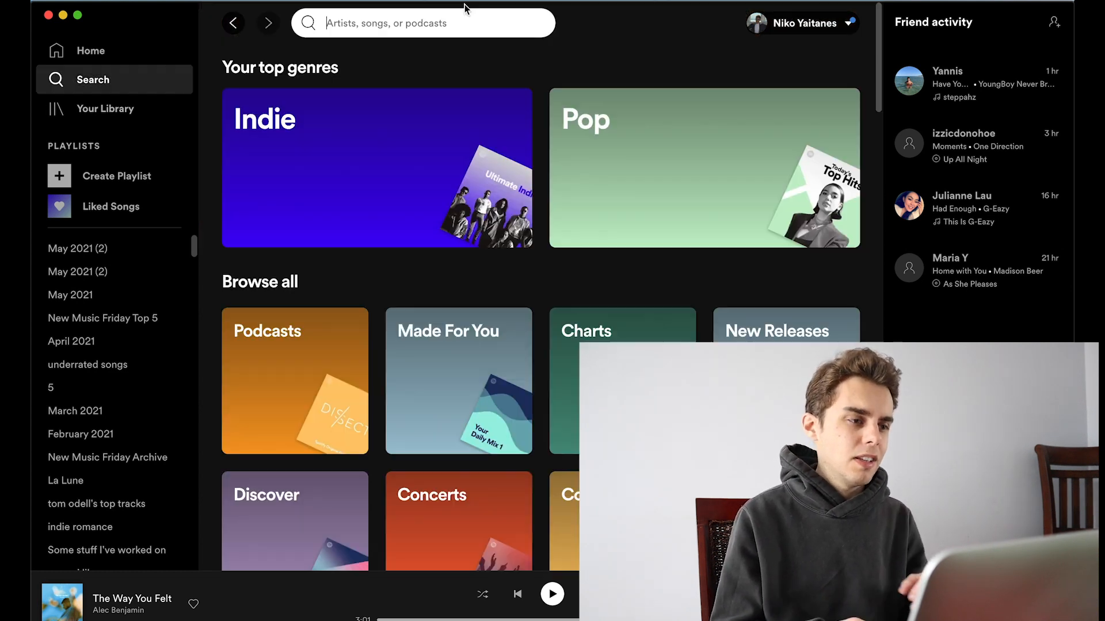
type("nick cina")
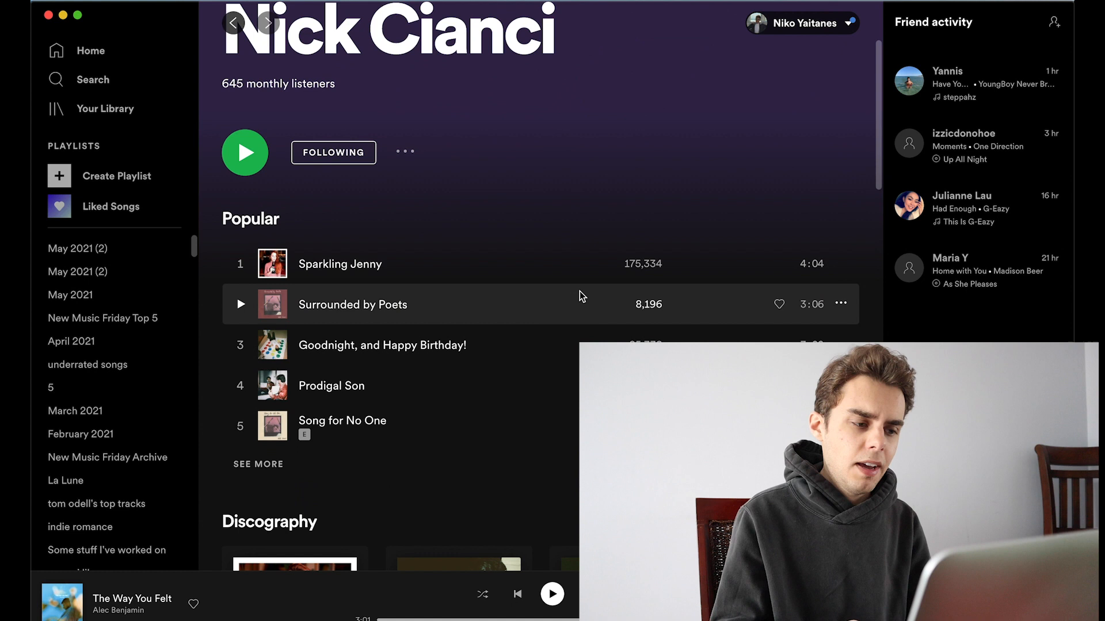
mouse_move(583, 310)
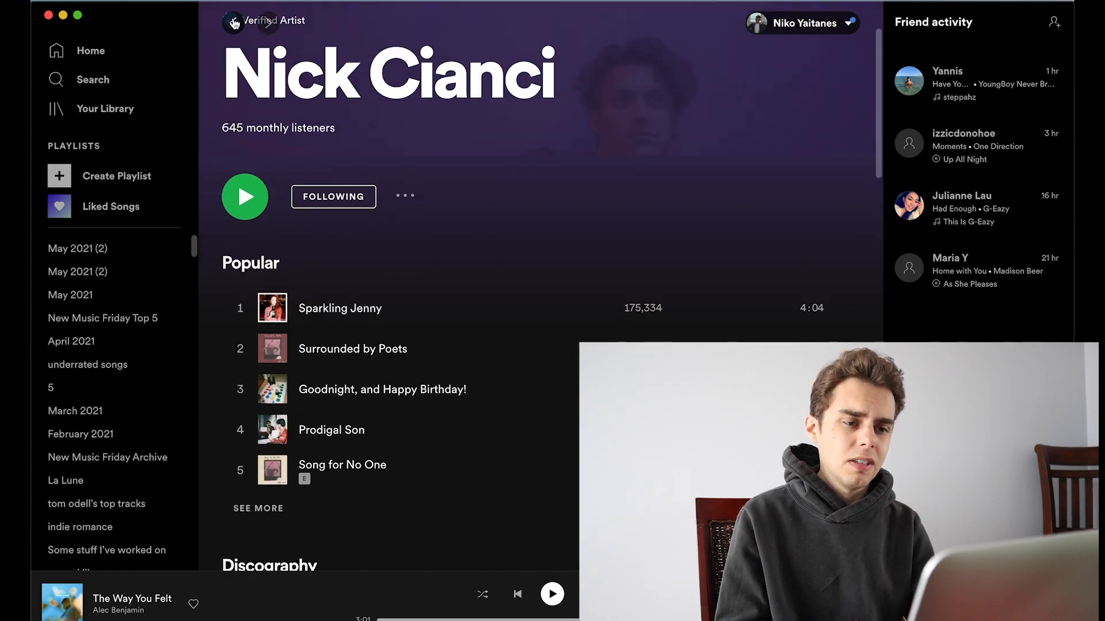
mouse_move(233, 23)
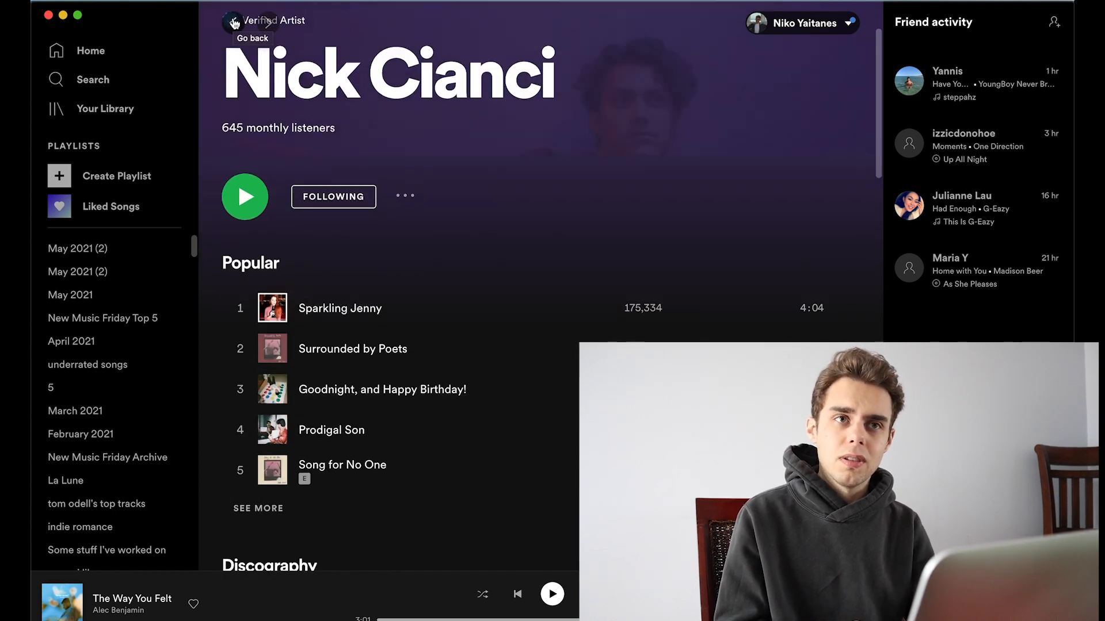
type("nick cianci")
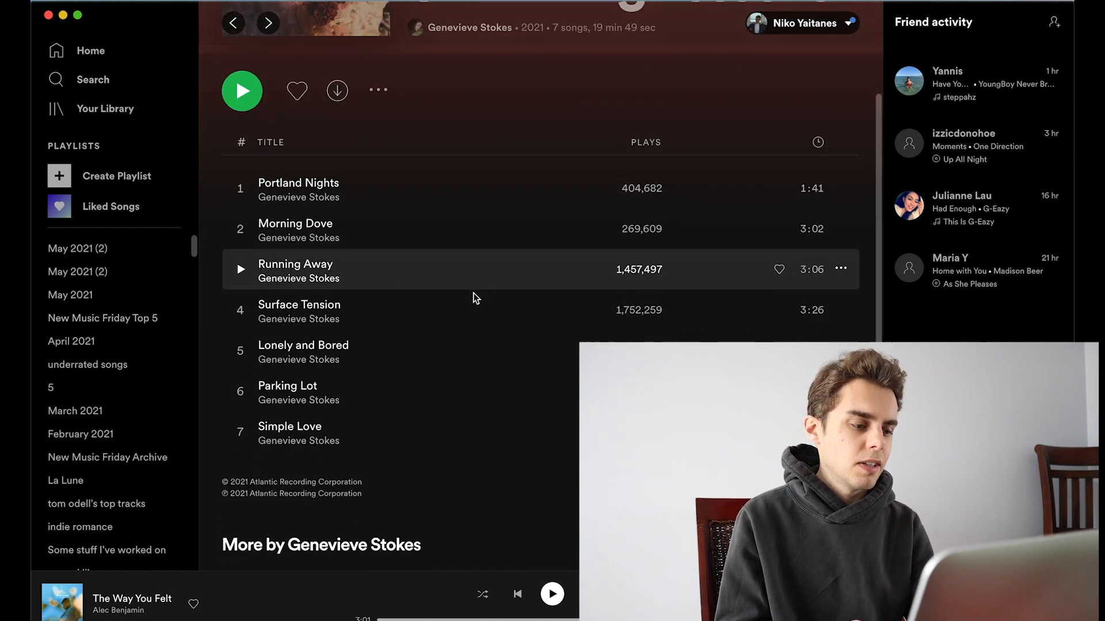
left_click(71, 294)
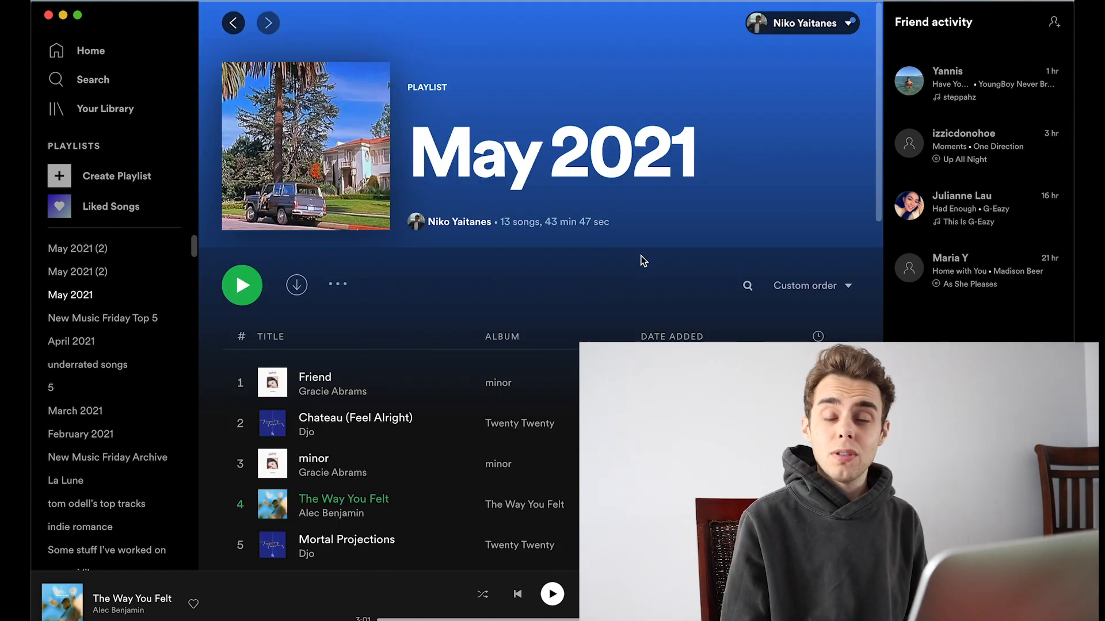